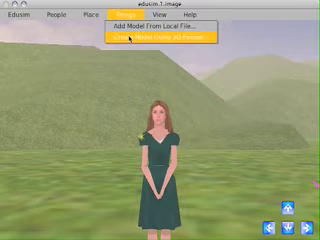
Load a place template from local disk, naming the file my_new_world
left_click(155, 36)
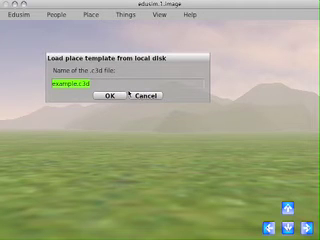
type("my")
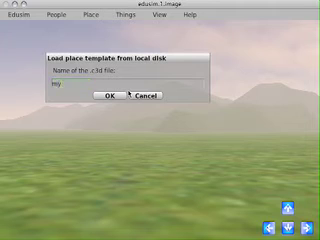
type("_new")
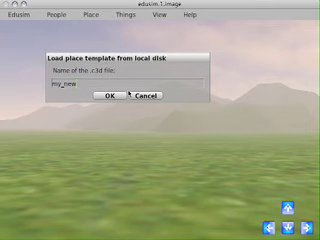
type("_world")
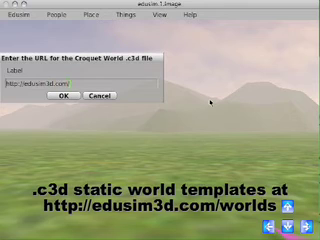
type("worlds/")
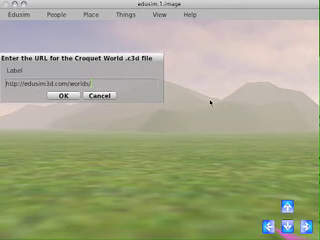
type("dino")
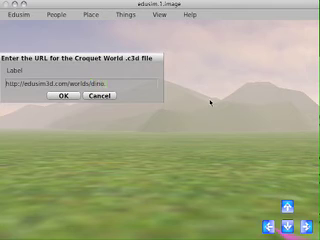